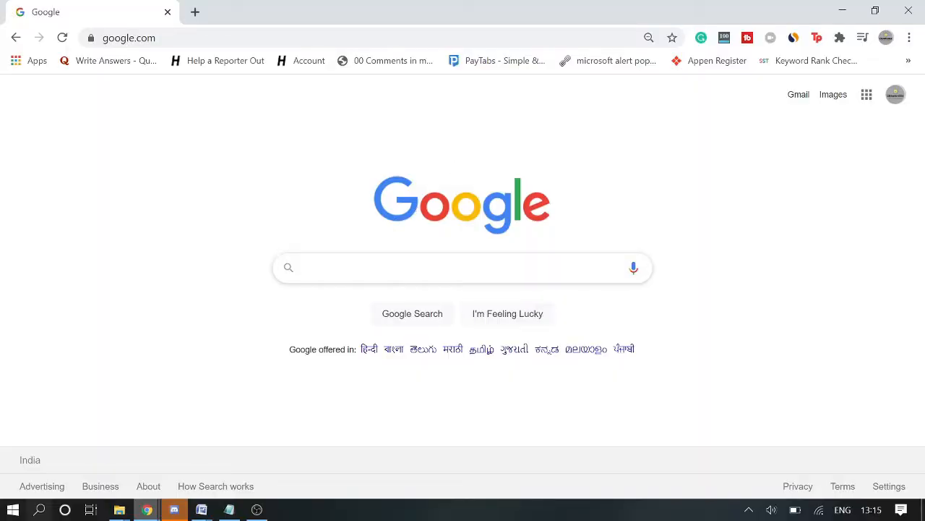
- Search 'porn' and scroll the unfiltered results listing adult websites
type("porn")
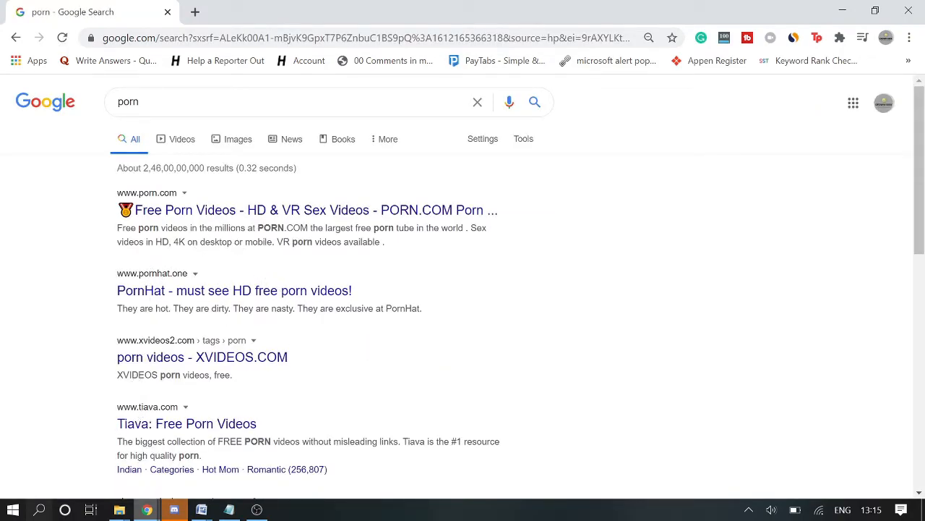
scroll("down", 3)
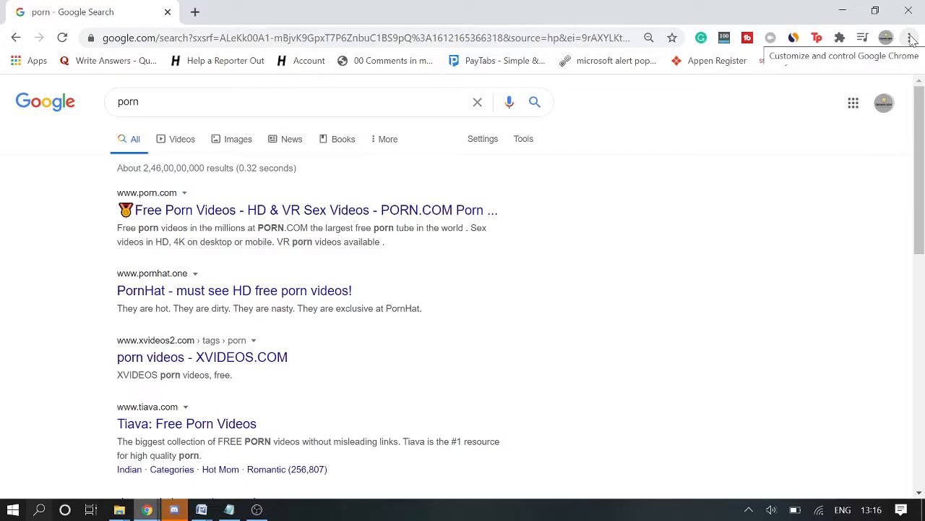
mouse_move(862, 42)
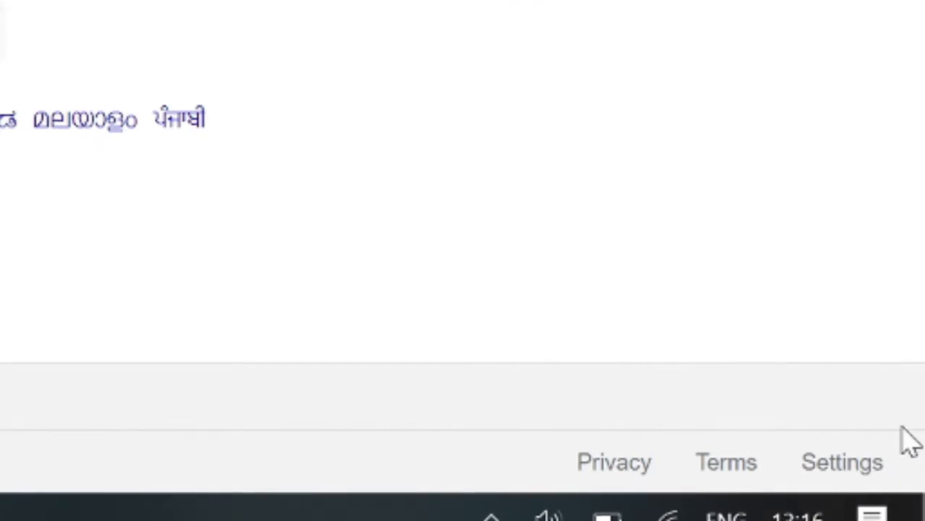
mouse_move(842, 462)
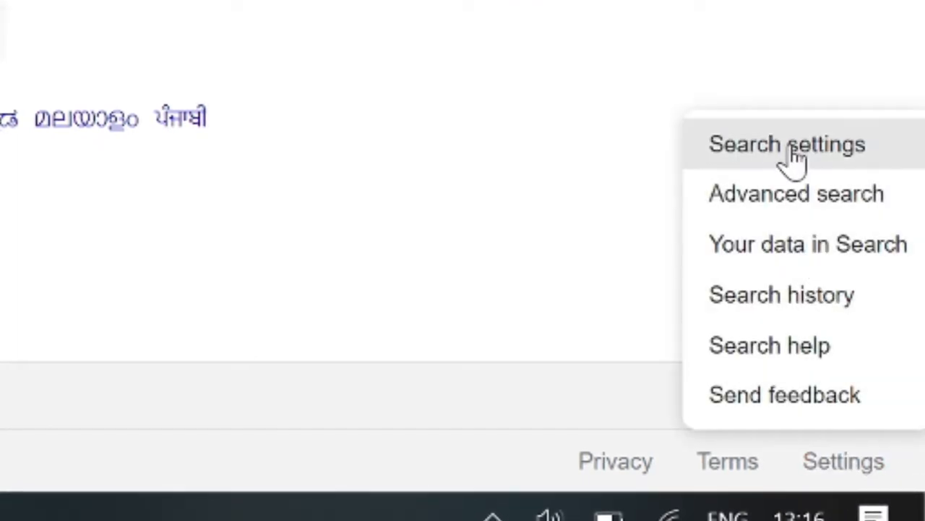
- Go to the Search Settings page from the Google home page
left_click(786, 144)
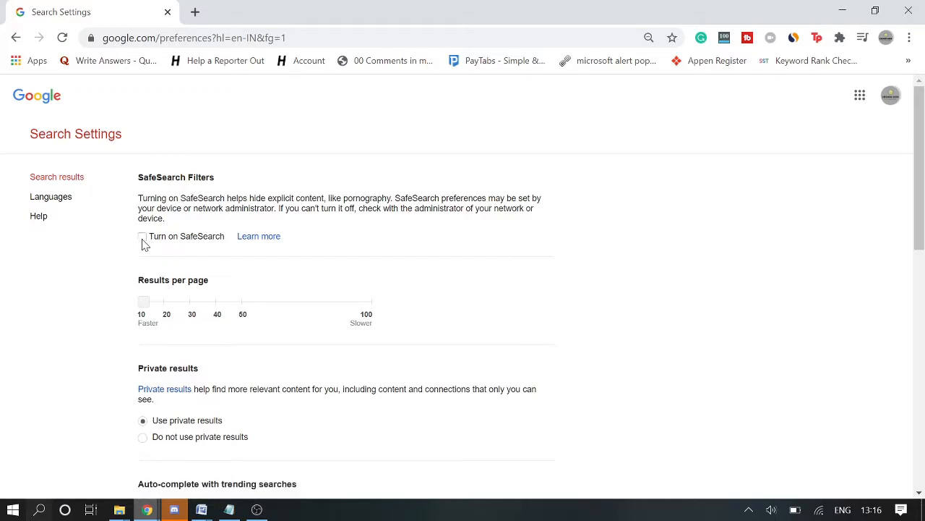
- Enable 'Turn on SafeSearch', save the preferences, confirm, and begin a new search
left_click(143, 237)
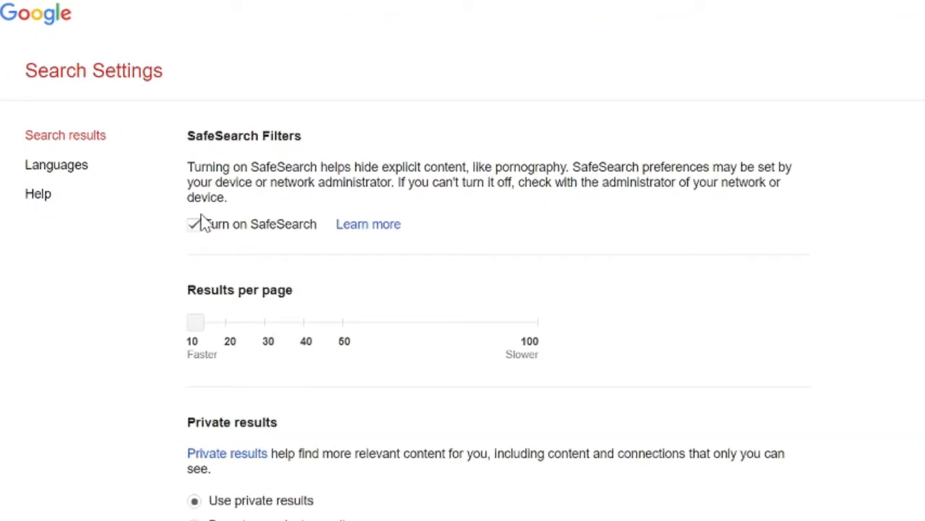
scroll("down", 3)
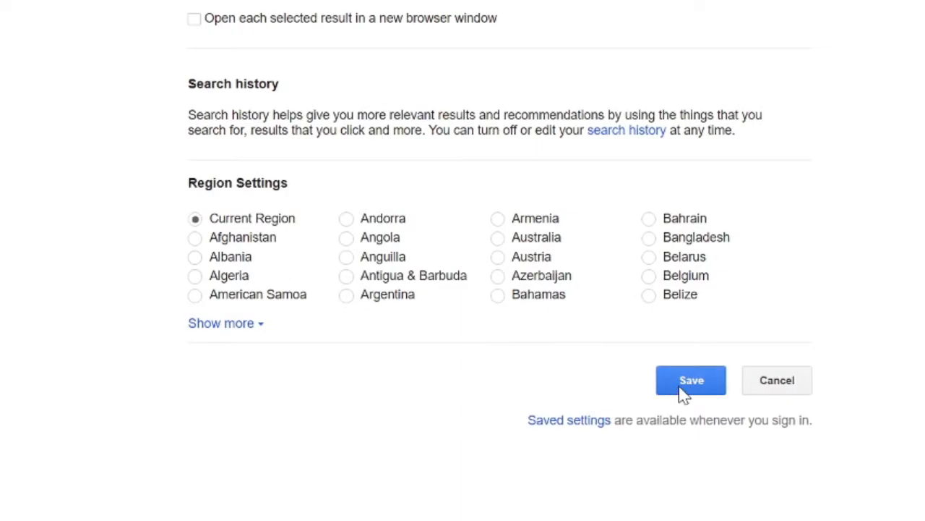
left_click(691, 379)
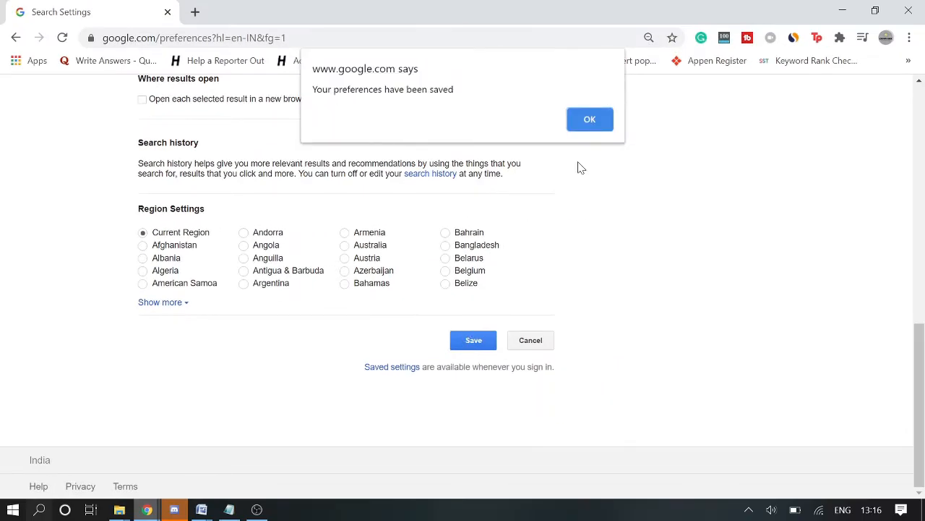
left_click(590, 118)
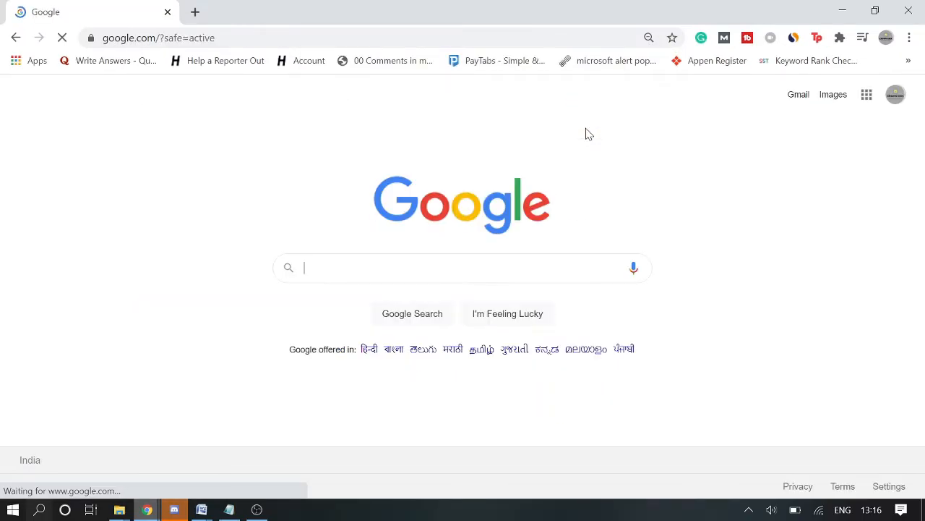
type("porn")
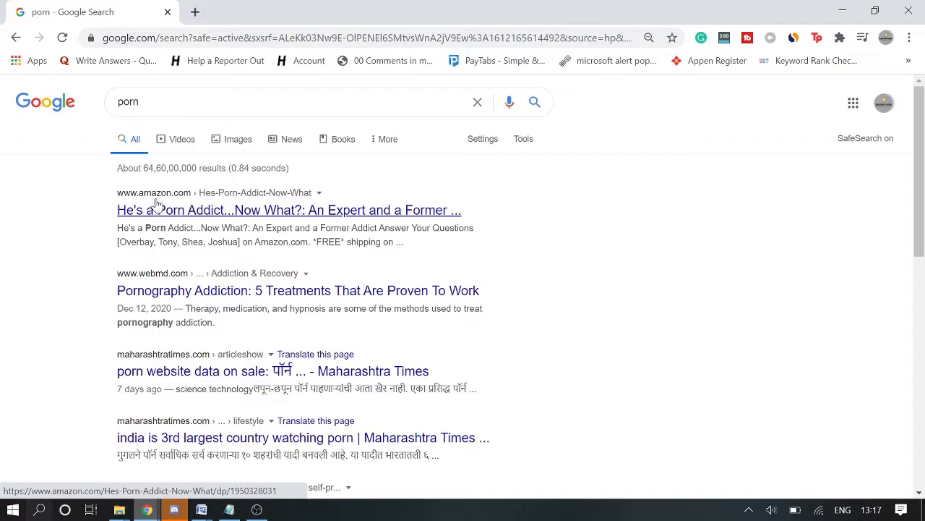
mouse_move(151, 200)
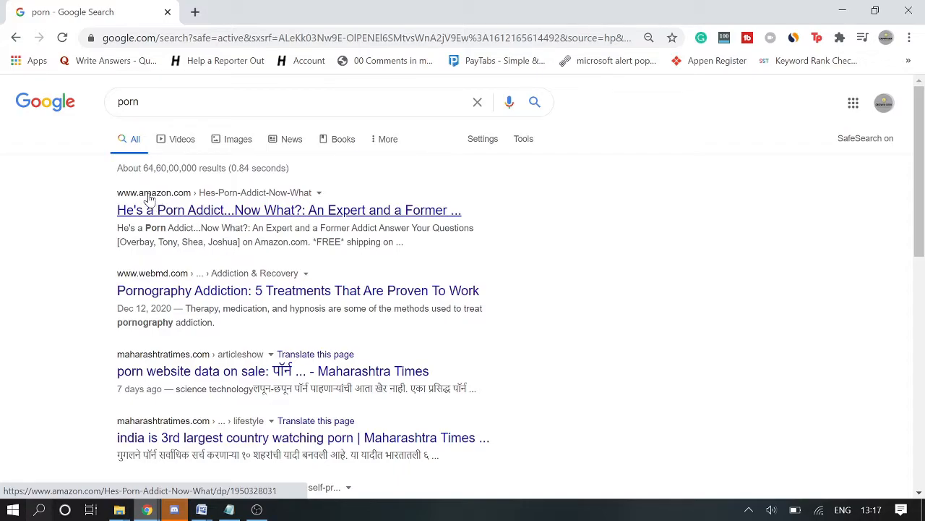
mouse_move(153, 297)
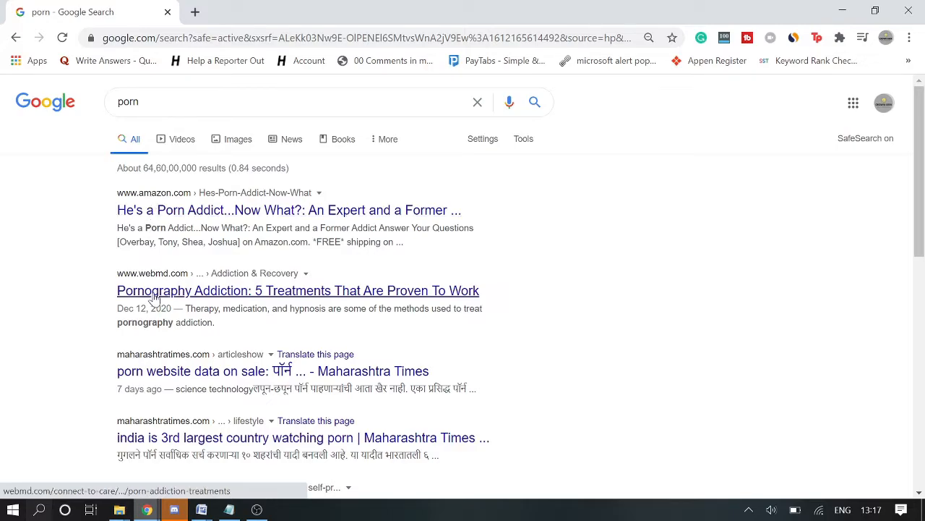
mouse_move(166, 370)
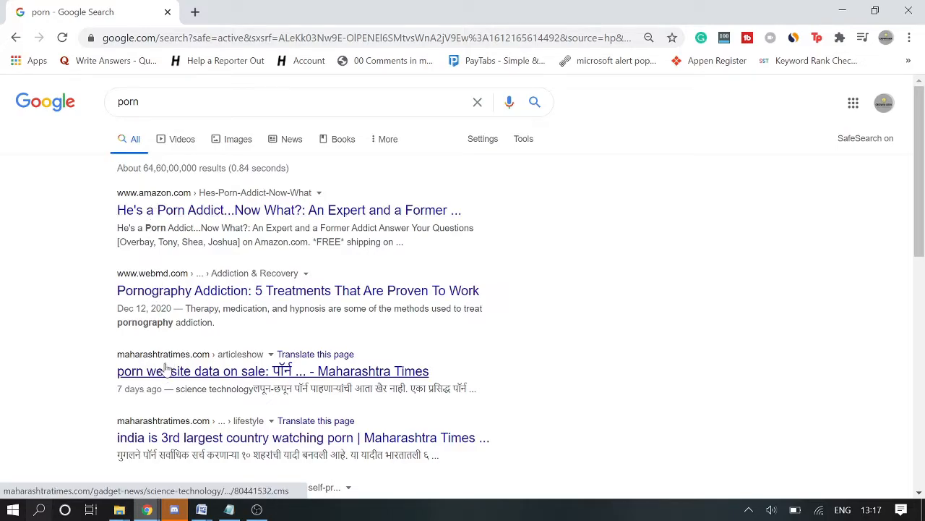
- Scroll the filtered results showing only news and addiction-help articles
scroll("down", 3)
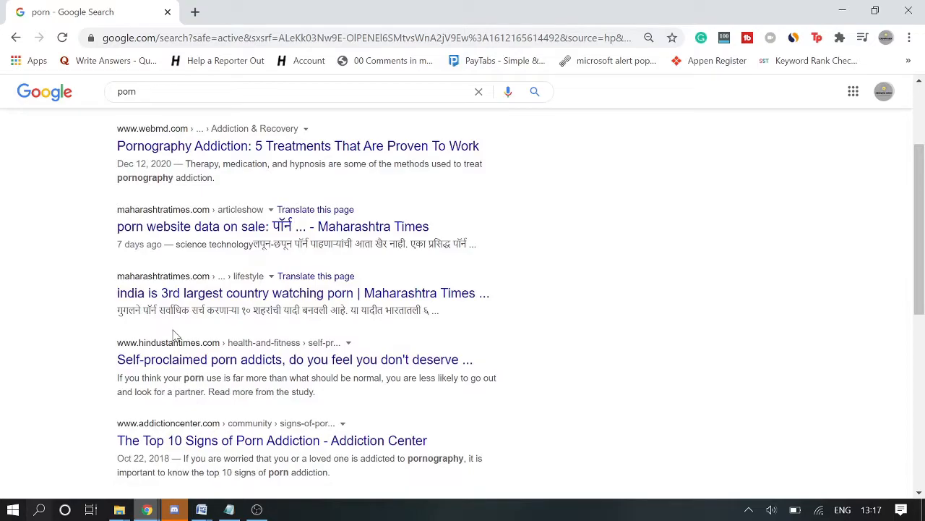
mouse_move(145, 238)
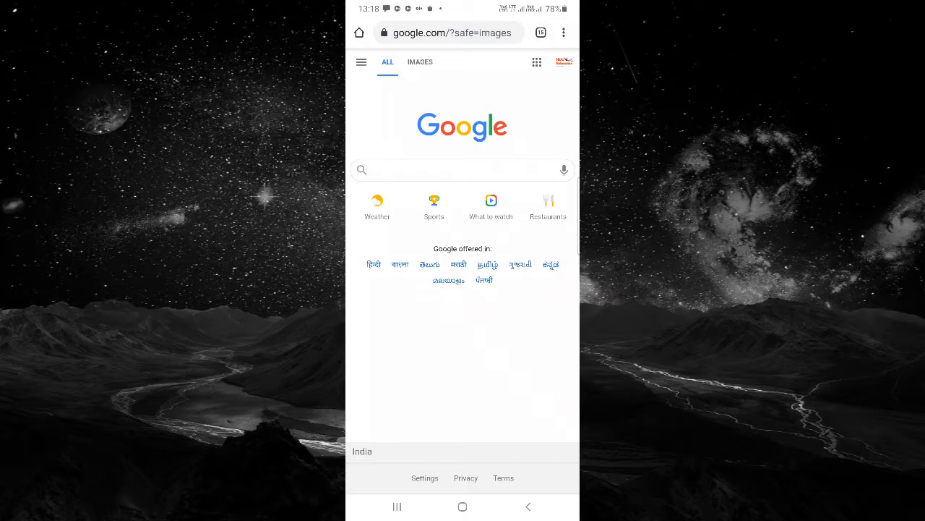
- Search 'porn' on the phone, see explicit sites, and show the side menu with hiding off
left_click(448, 171)
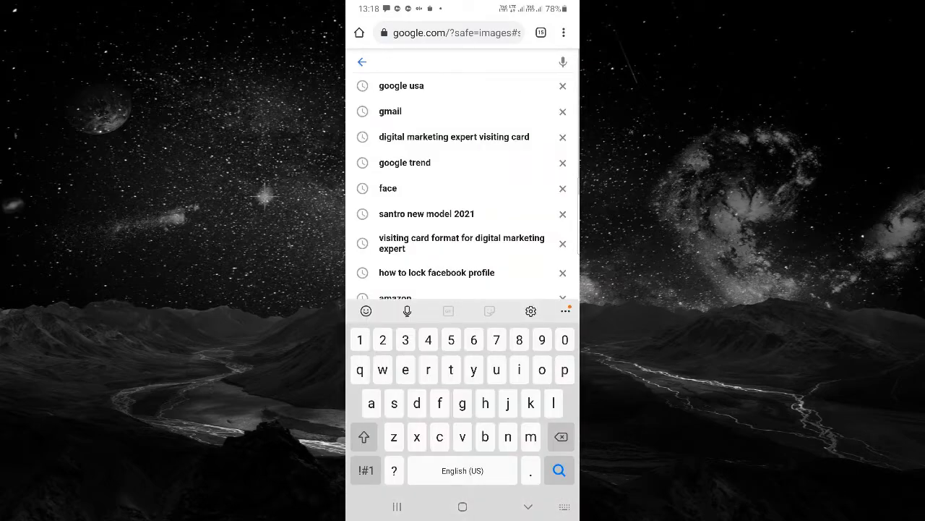
type("porn")
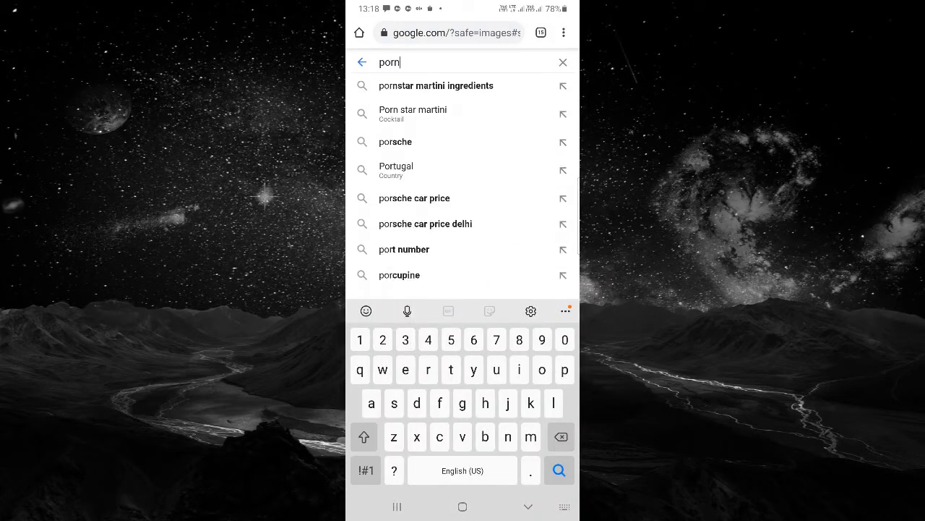
left_click(558, 470)
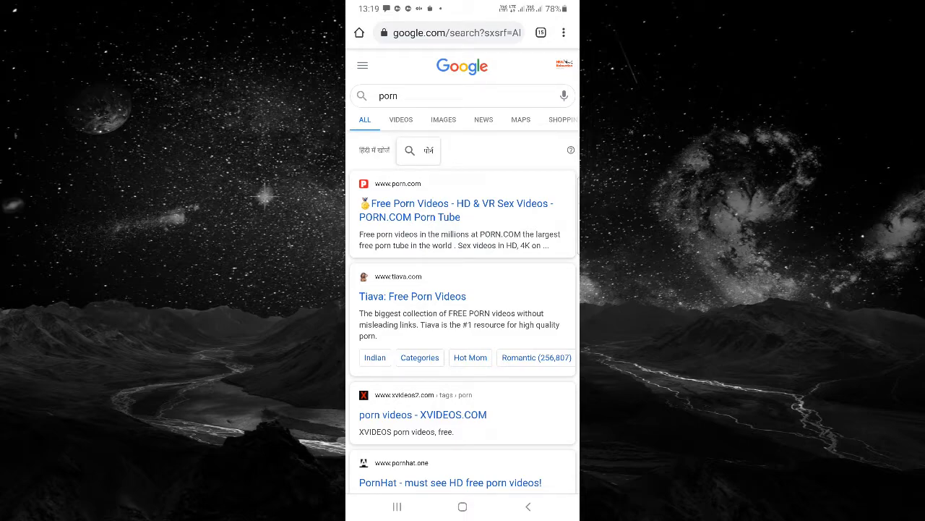
left_click(362, 65)
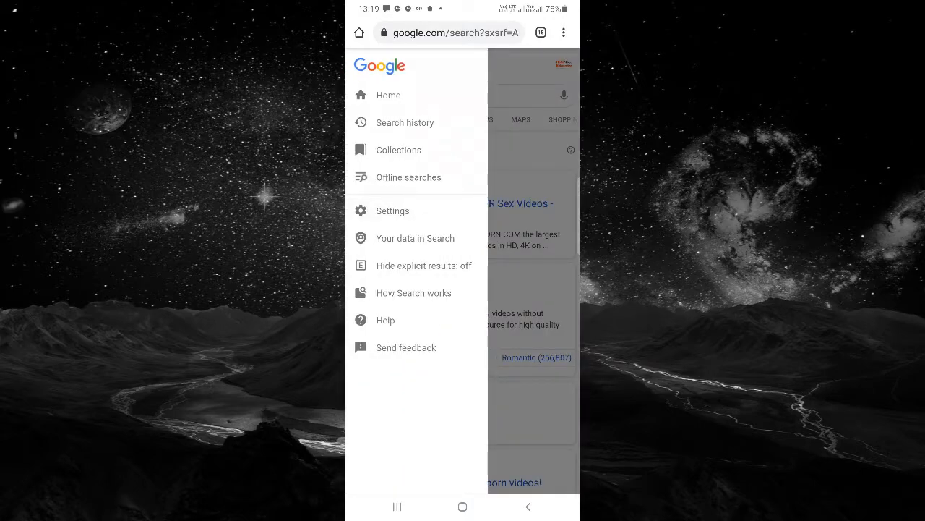
- Set 'Hide explicit results' and 'Do not autoplay', save, confirm, and start a new search
left_click(394, 211)
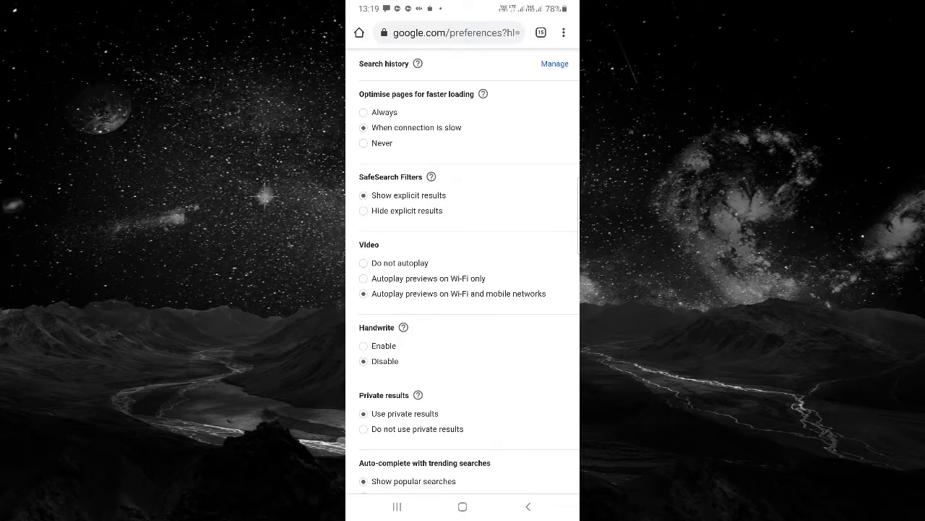
left_click(363, 211)
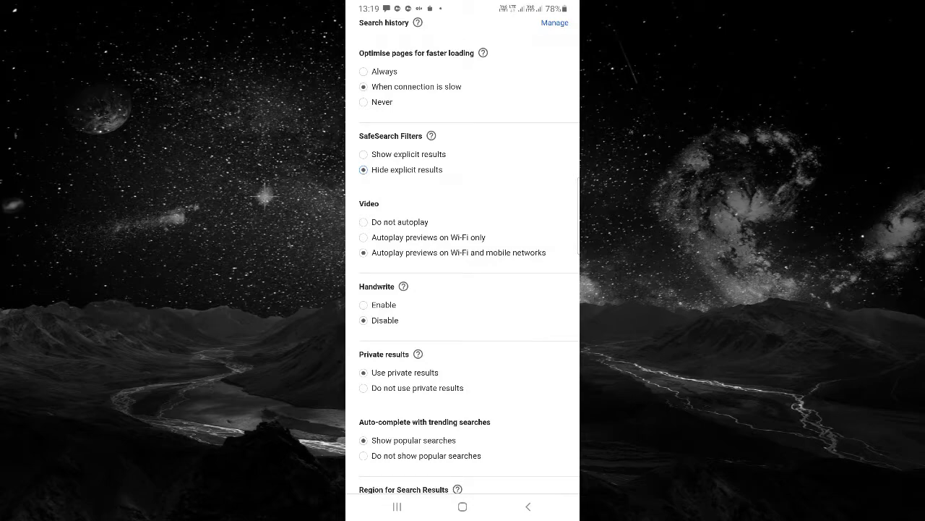
left_click(363, 223)
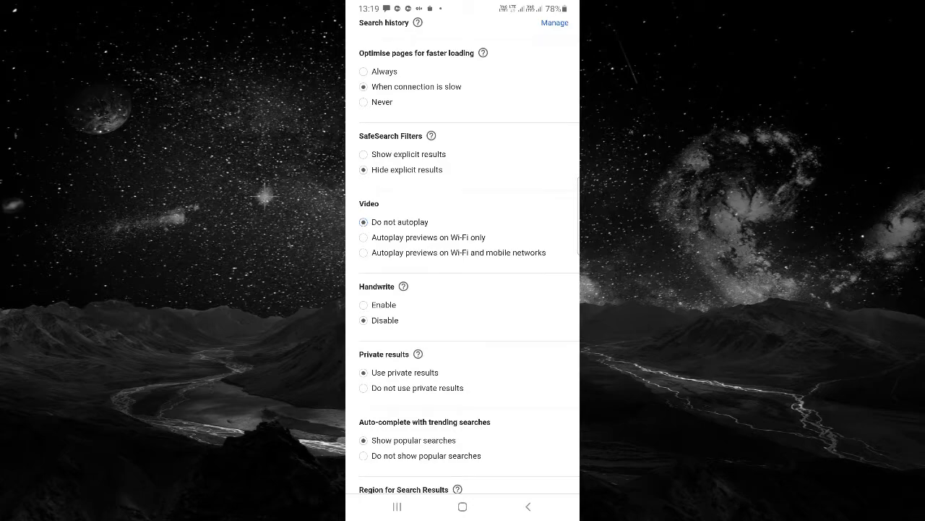
scroll("down", 3)
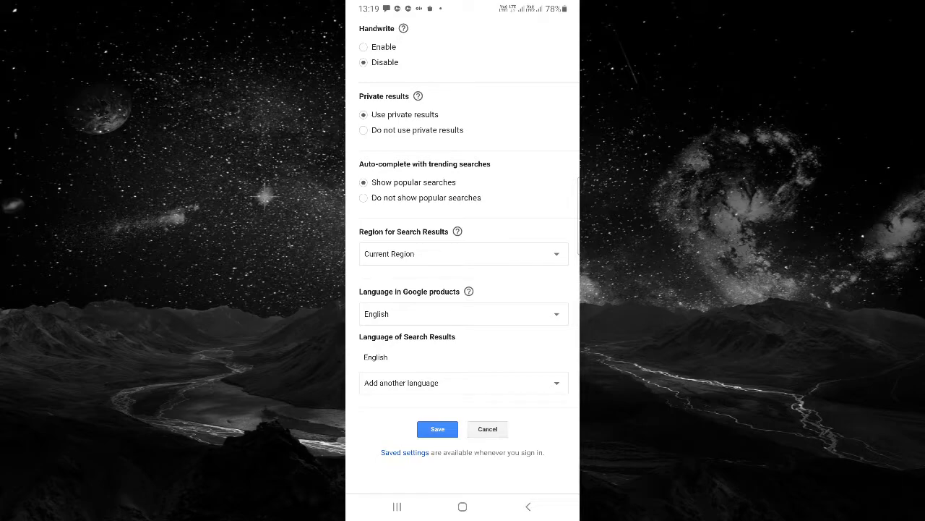
left_click(436, 428)
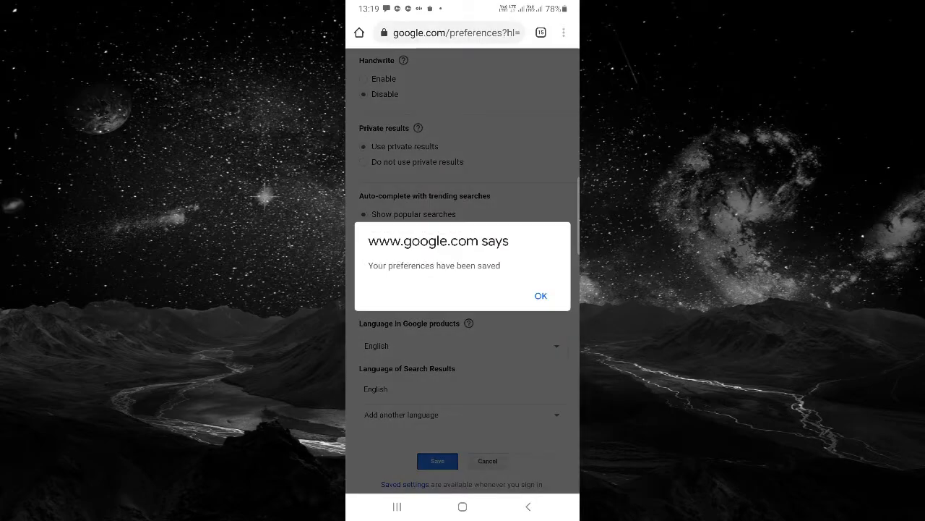
left_click(541, 295)
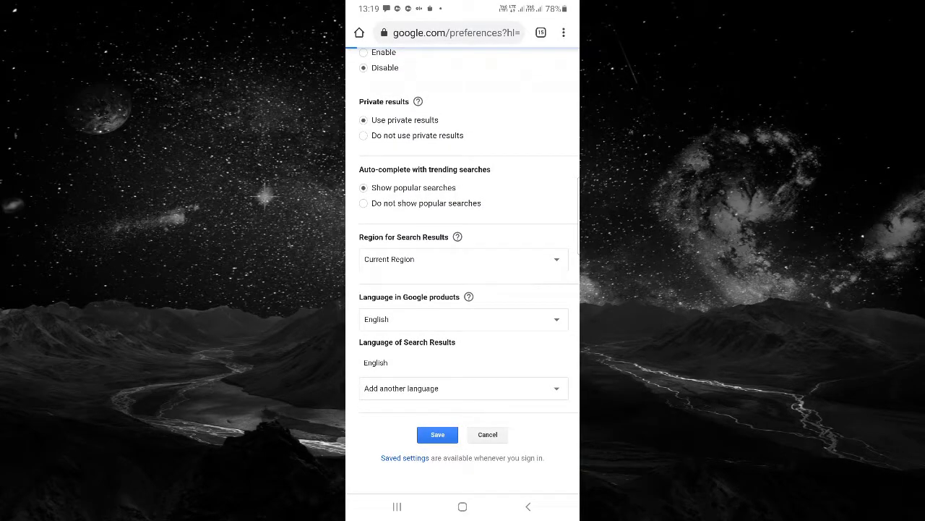
left_click(436, 434)
type("po")
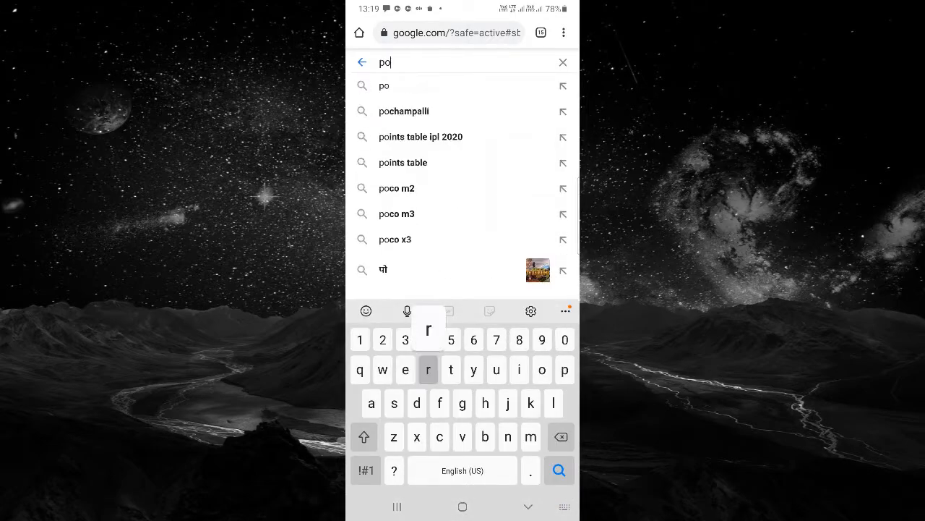
- Search 'porn' again and scroll the filtered results of addiction-help and news articles
type("rn")
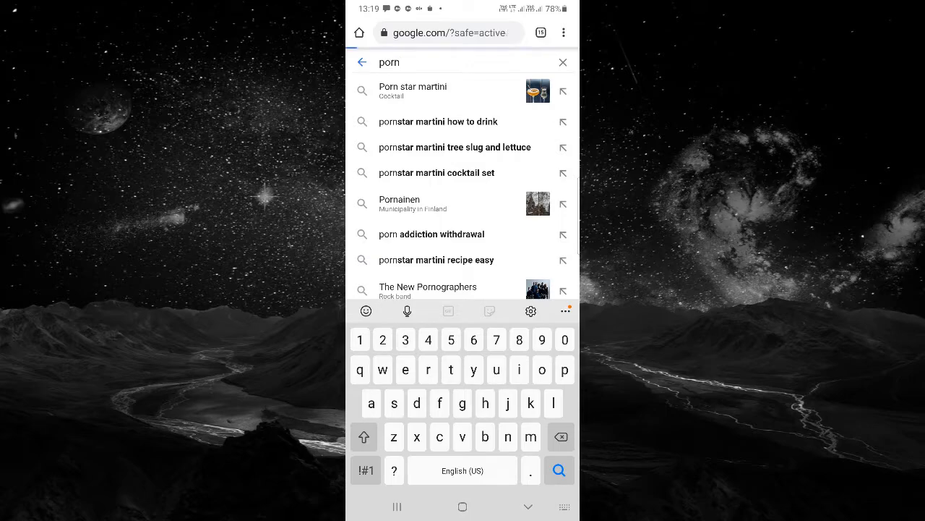
left_click(558, 470)
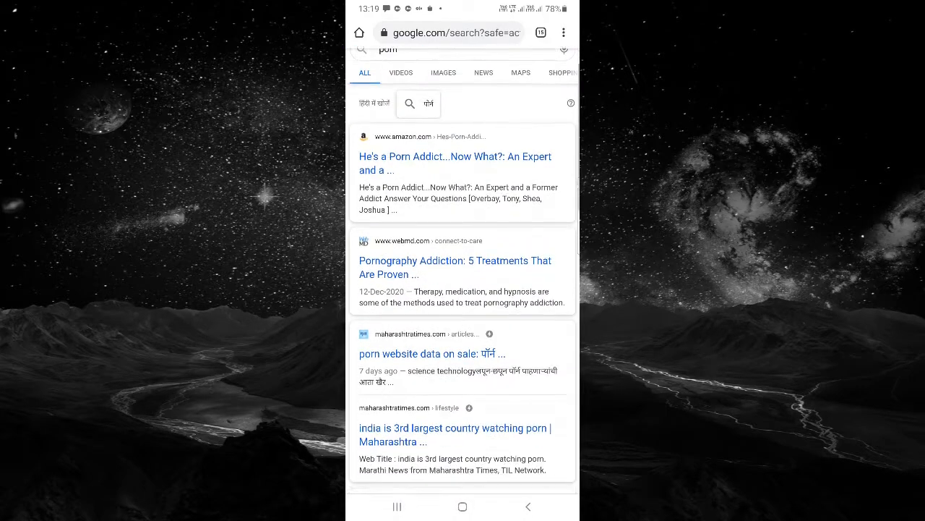
scroll("down", 3)
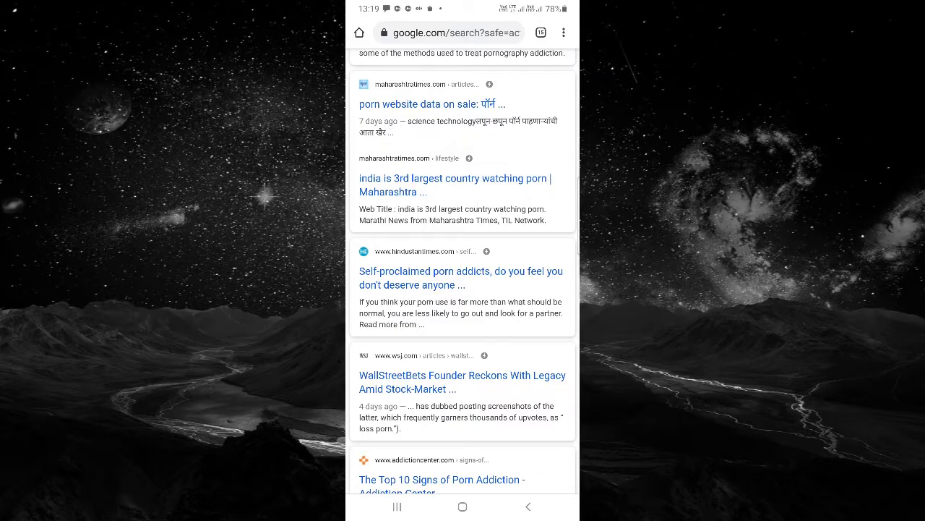
scroll("up", 3)
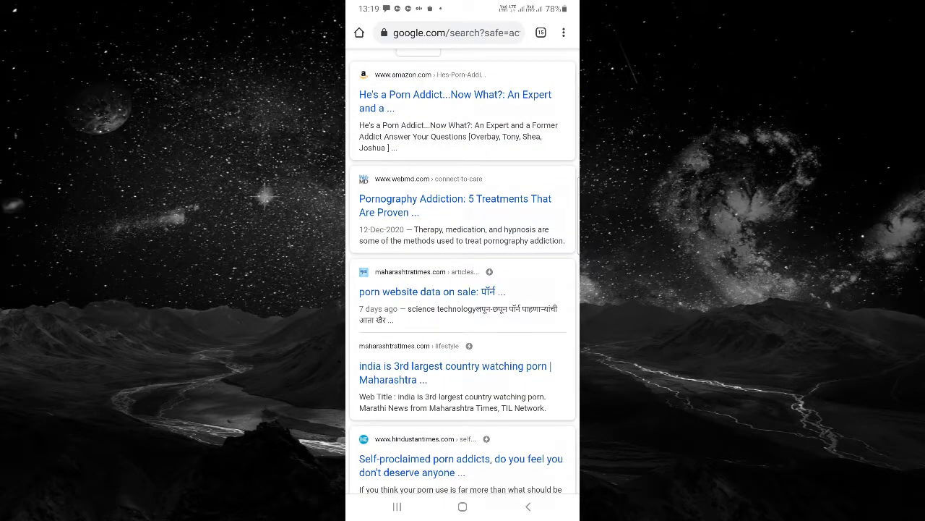
scroll("down", 3)
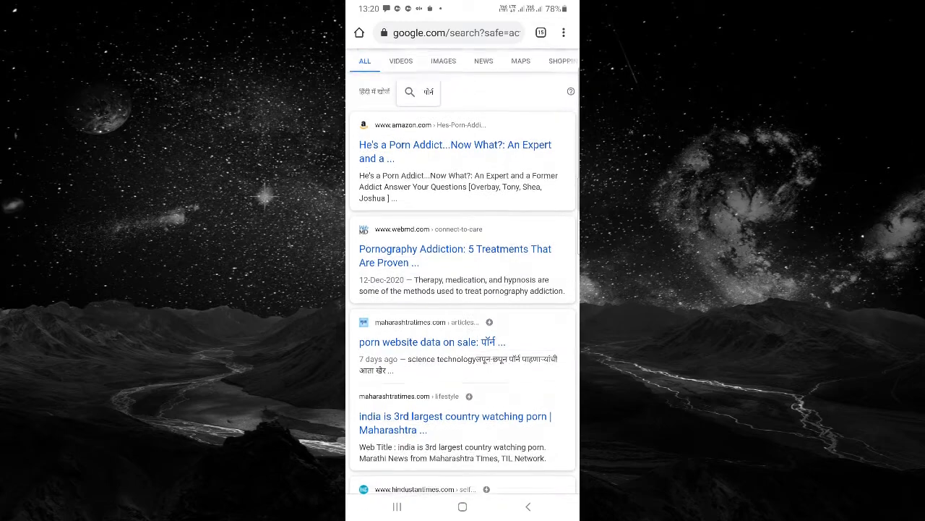
scroll("down", 3)
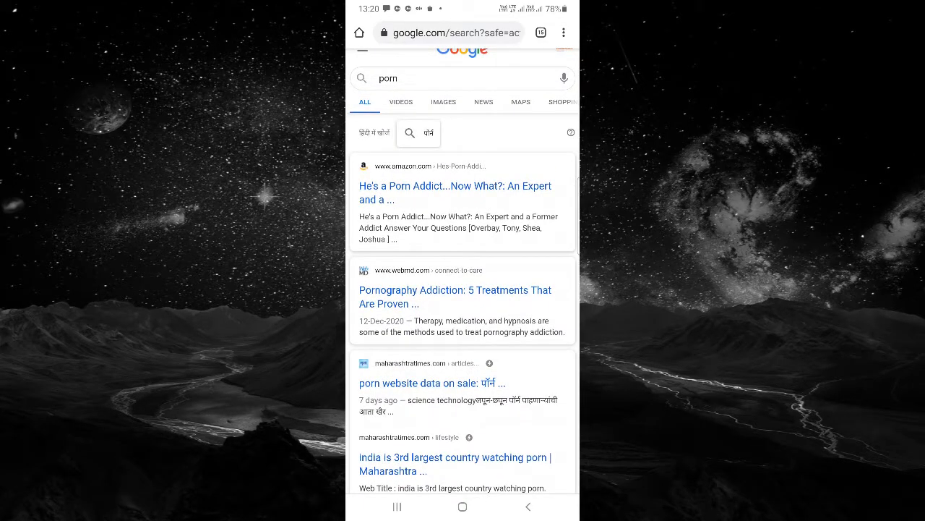